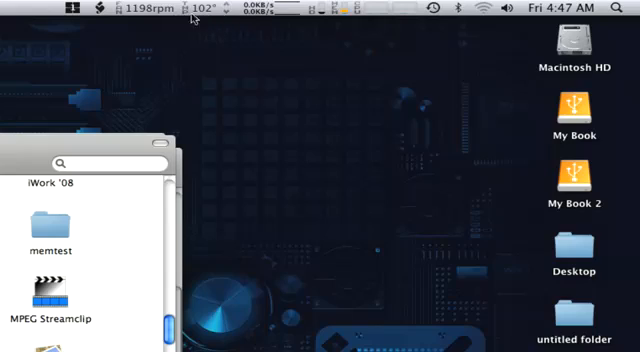
mouse_move(32, 8)
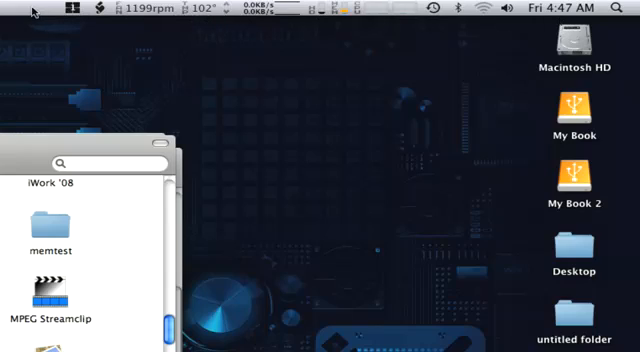
mouse_move(96, 44)
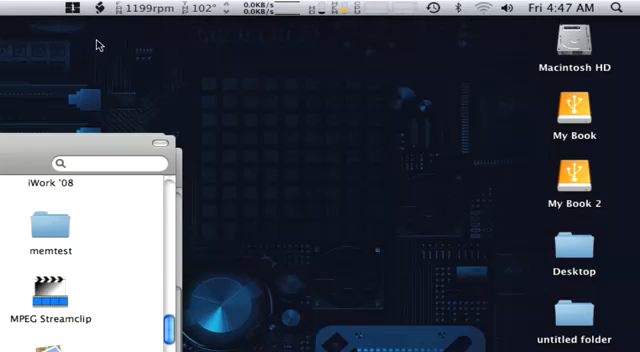
mouse_move(306, 252)
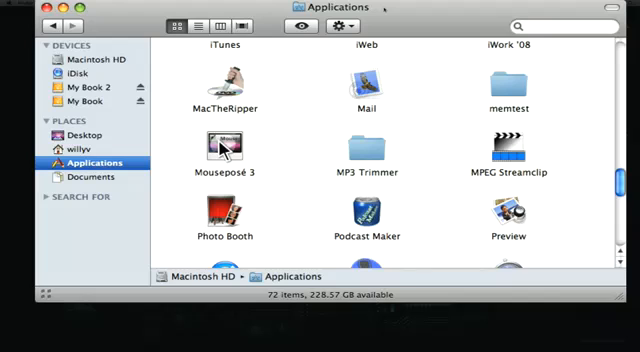
mouse_move(304, 138)
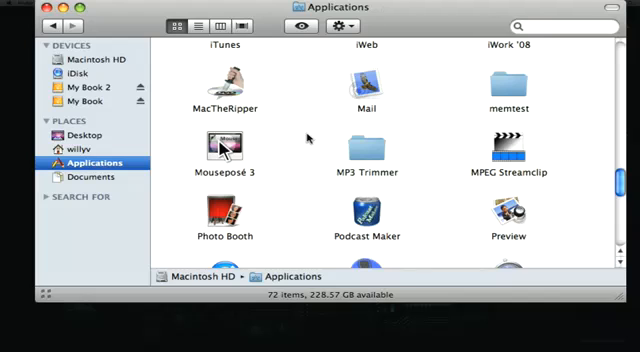
Scroll the Applications listing down toward the ScreenFlow app
scroll("down", 3)
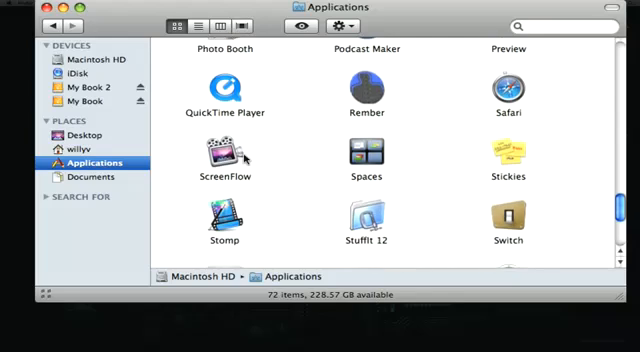
mouse_move(262, 156)
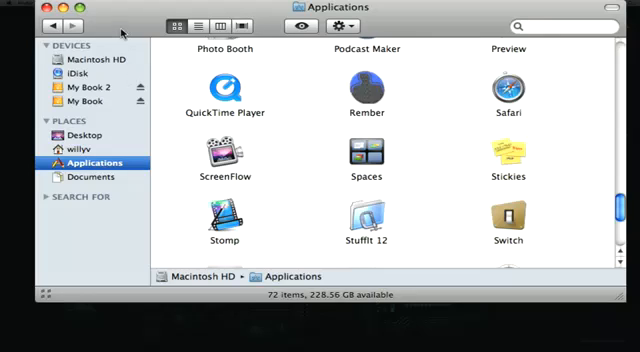
mouse_move(118, 20)
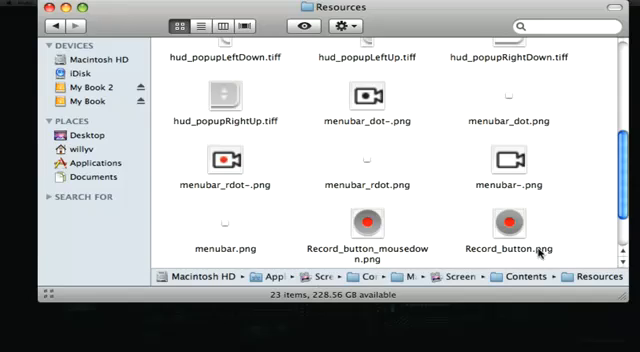
mouse_move(452, 160)
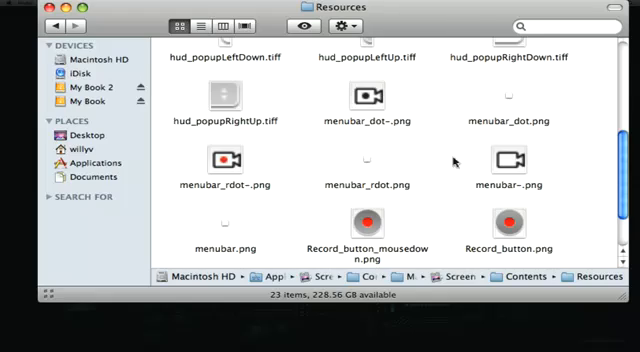
mouse_move(460, 152)
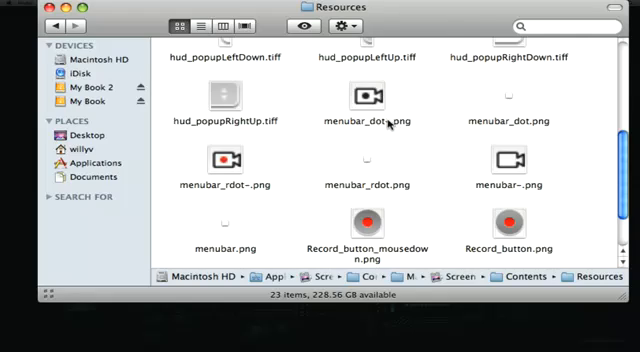
Select the menubar_rdot-.png and menubar-.png images in ScreenFlow's Resources folder
left_click(370, 100)
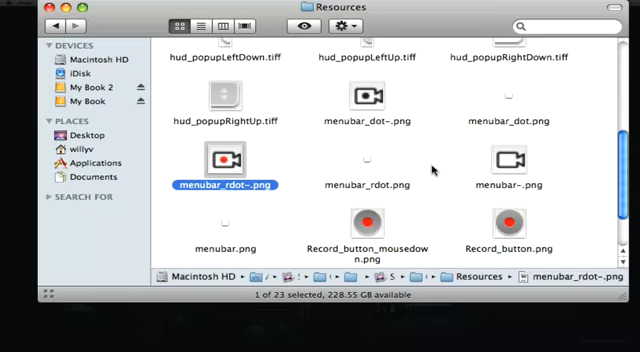
left_click(512, 156)
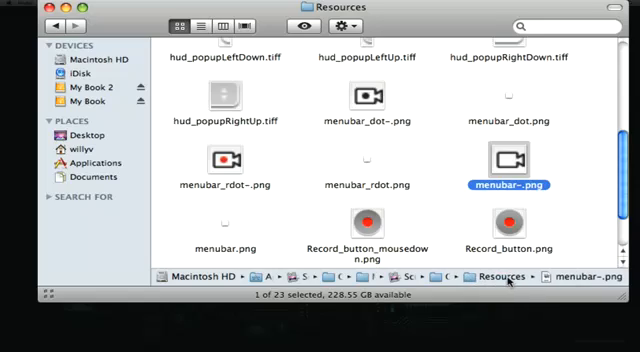
mouse_move(518, 284)
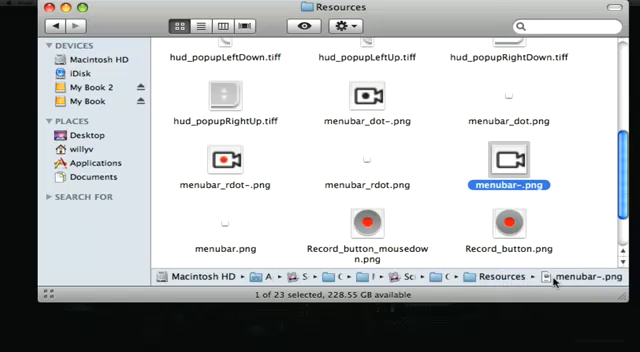
mouse_move(388, 116)
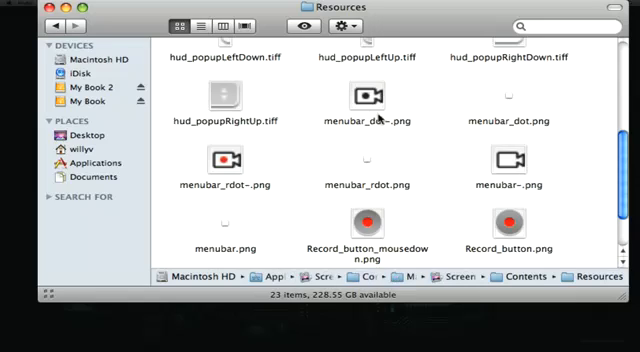
mouse_move(488, 168)
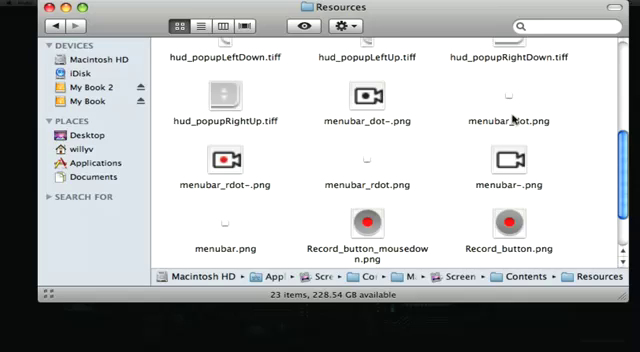
mouse_move(256, 180)
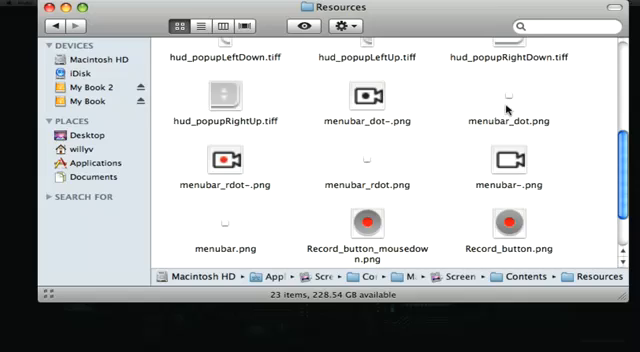
left_click(502, 100)
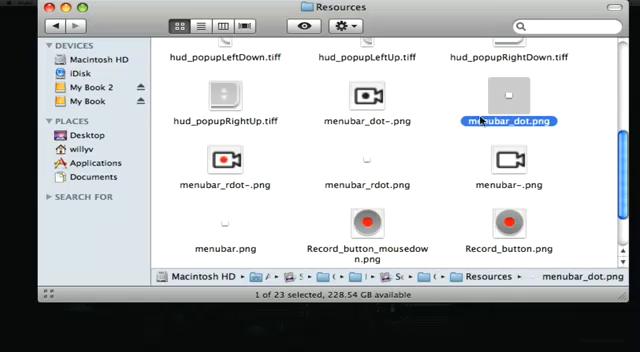
left_click(222, 224)
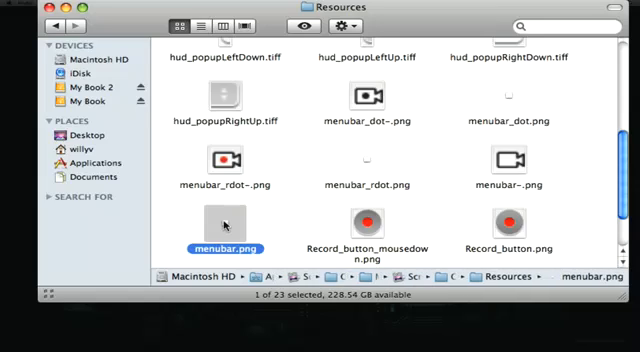